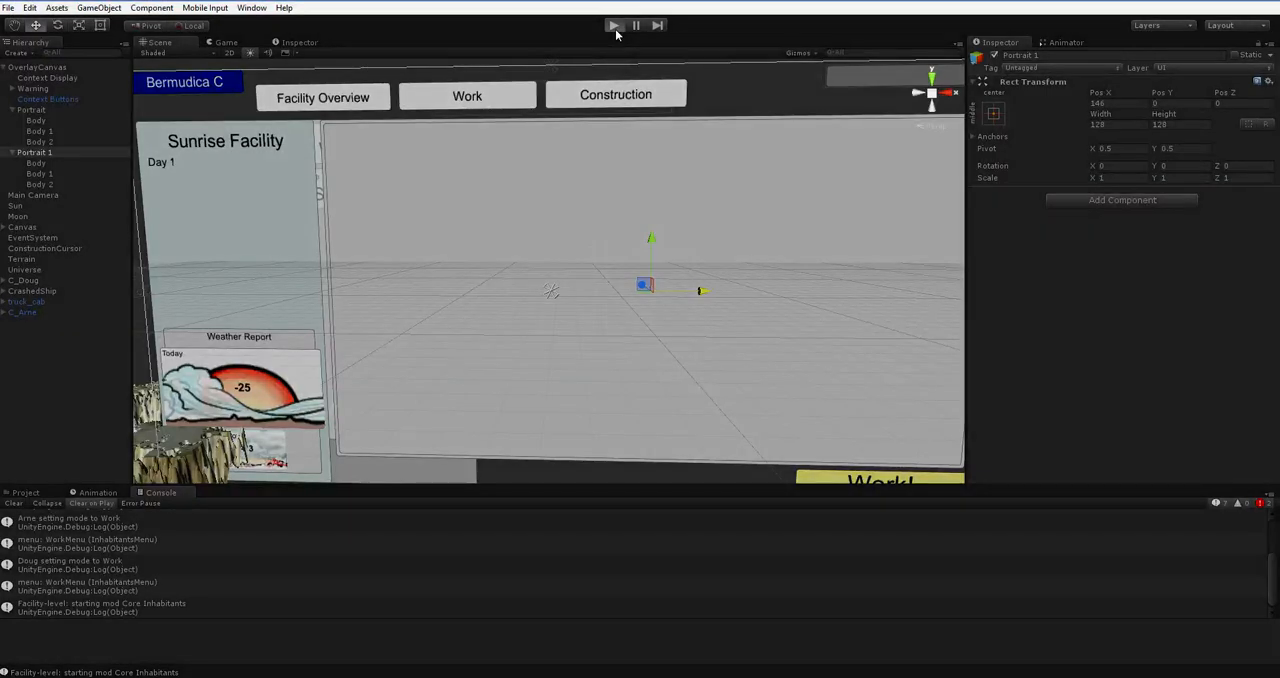
Step: Enter Play mode to view the two recombined monkey portraits, then stop the game
left_click(613, 25)
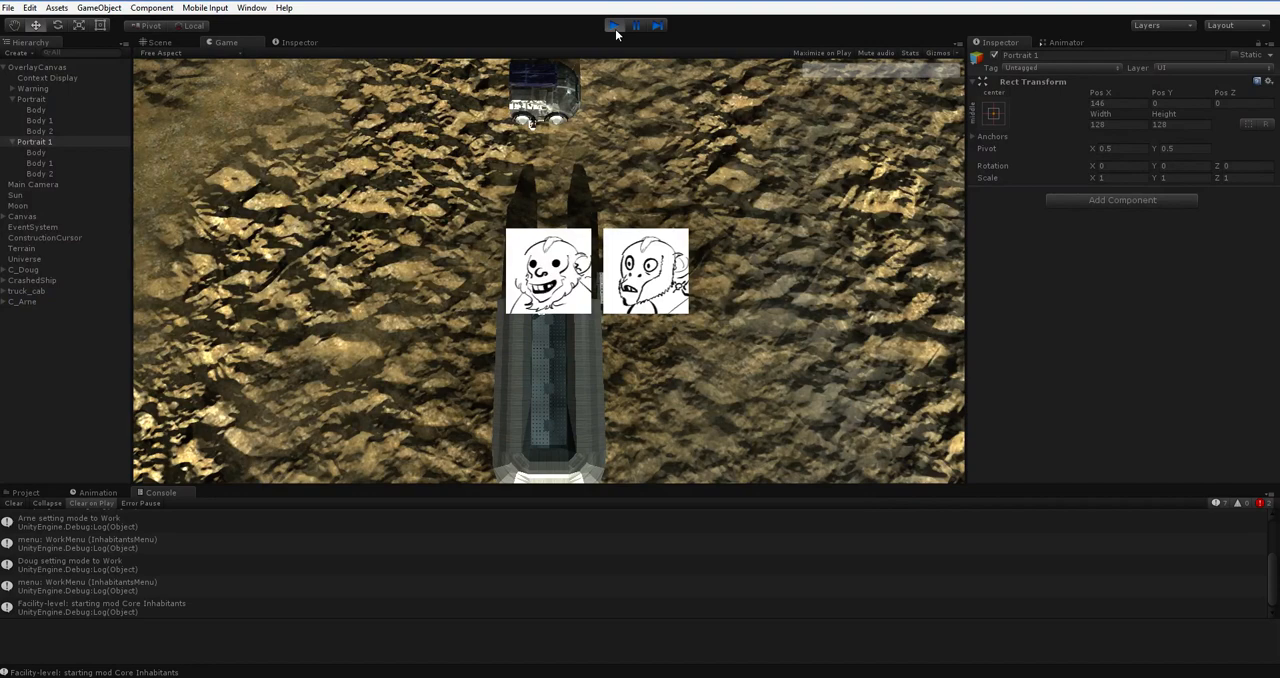
left_click(613, 25)
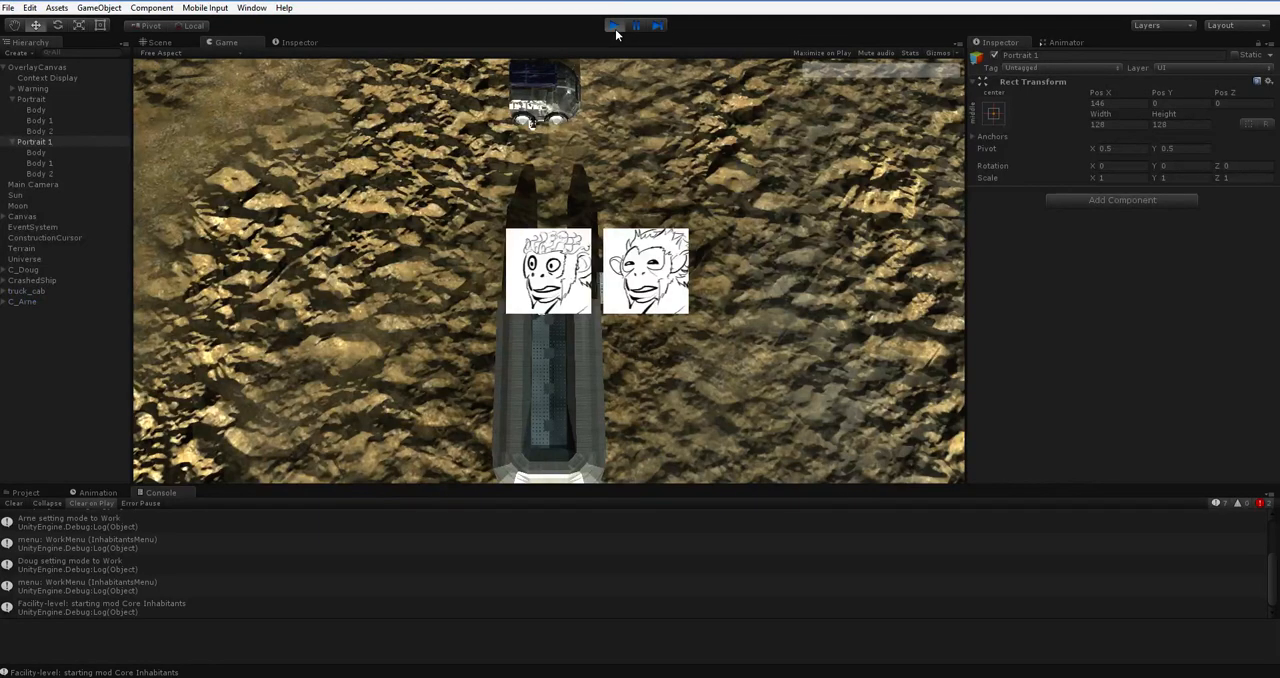
mouse_move(617, 35)
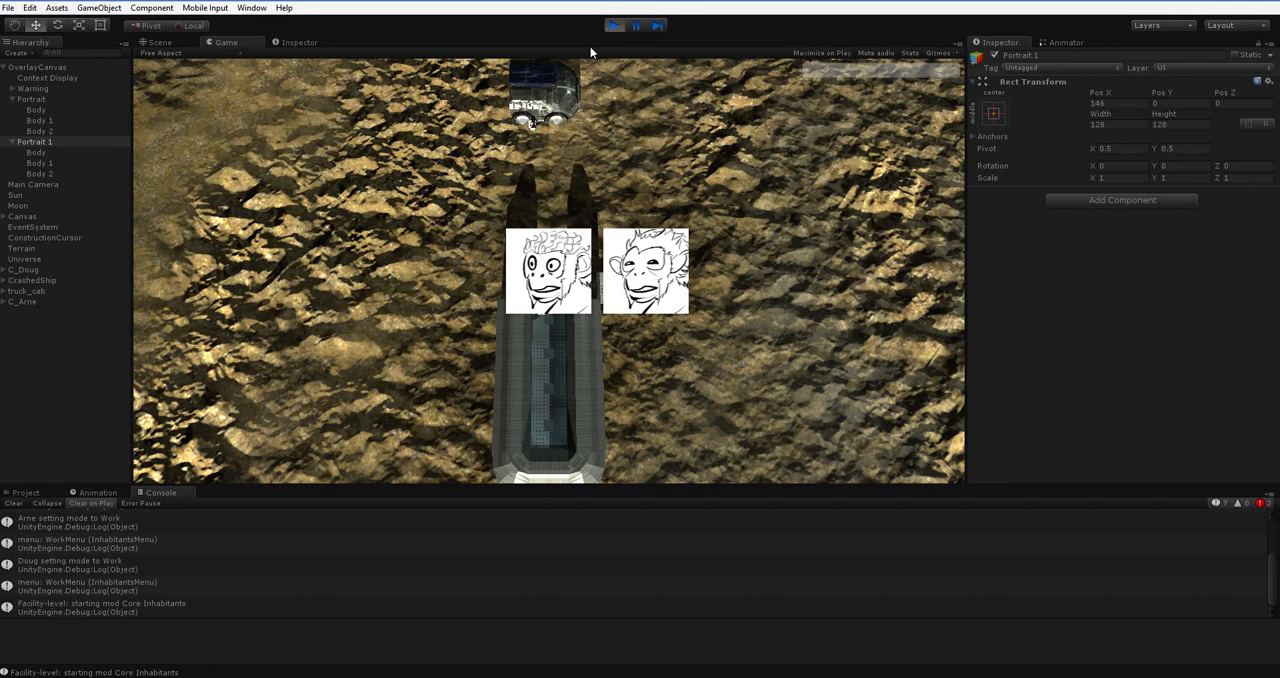
mouse_move(645, 165)
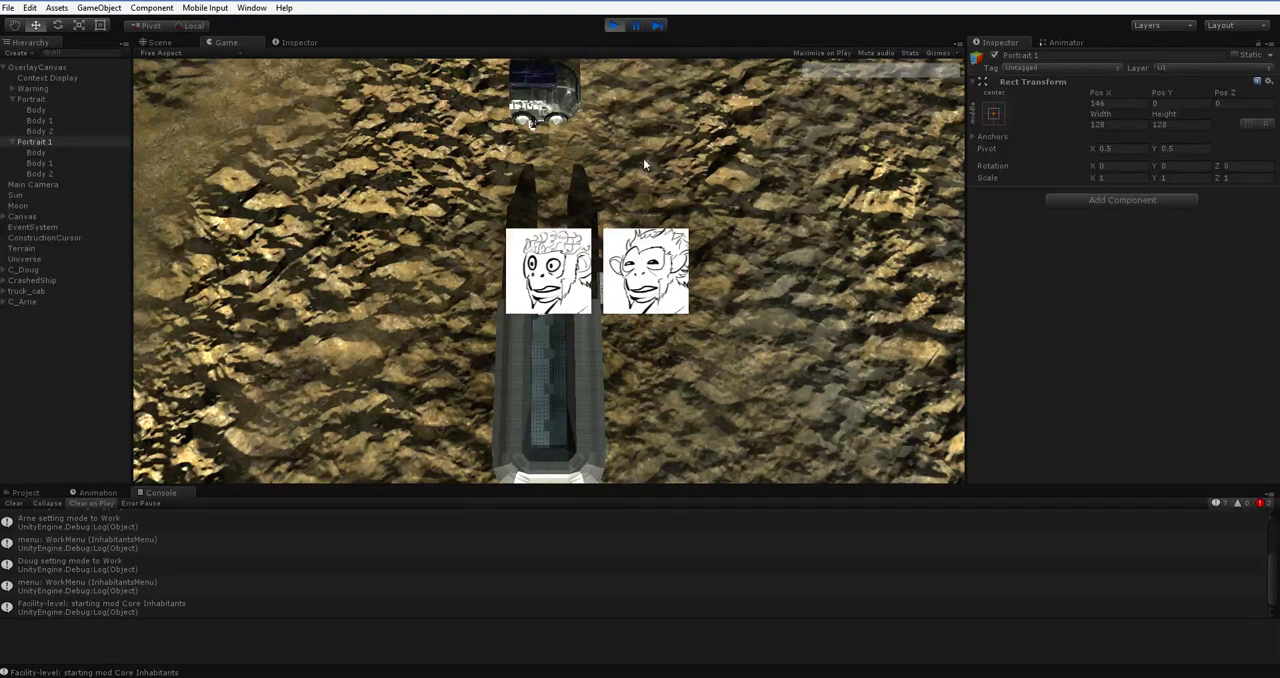
mouse_move(628, 390)
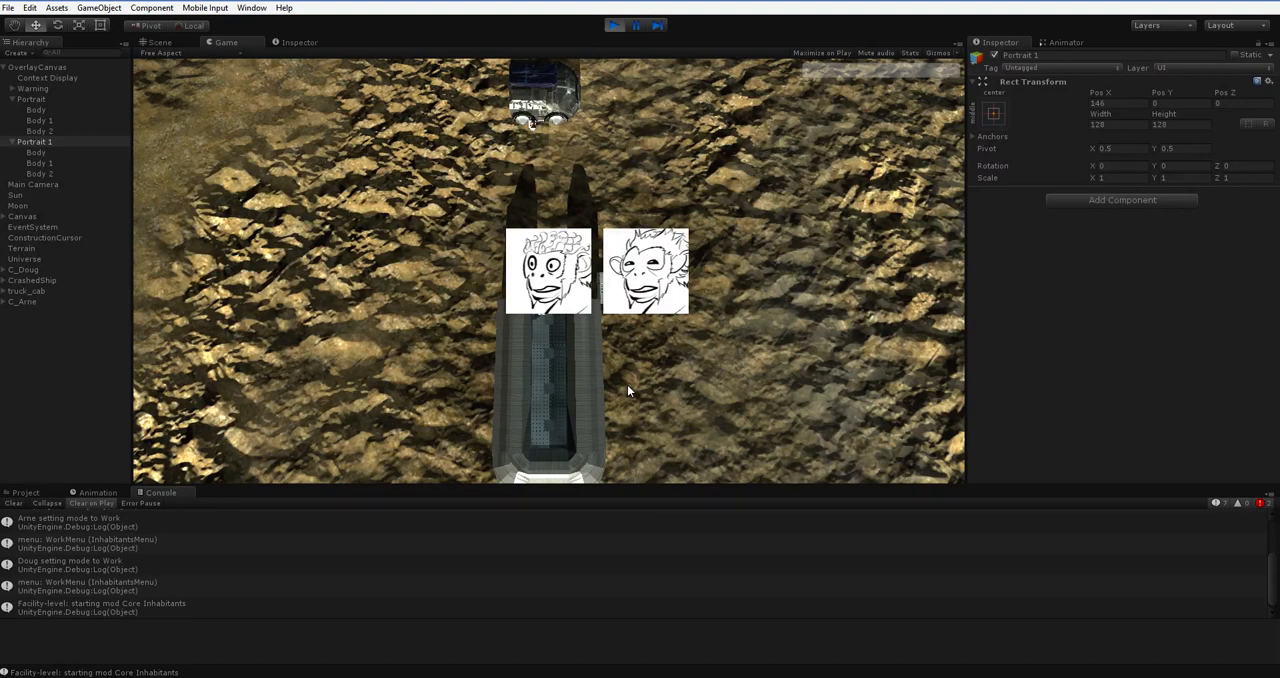
mouse_move(547, 155)
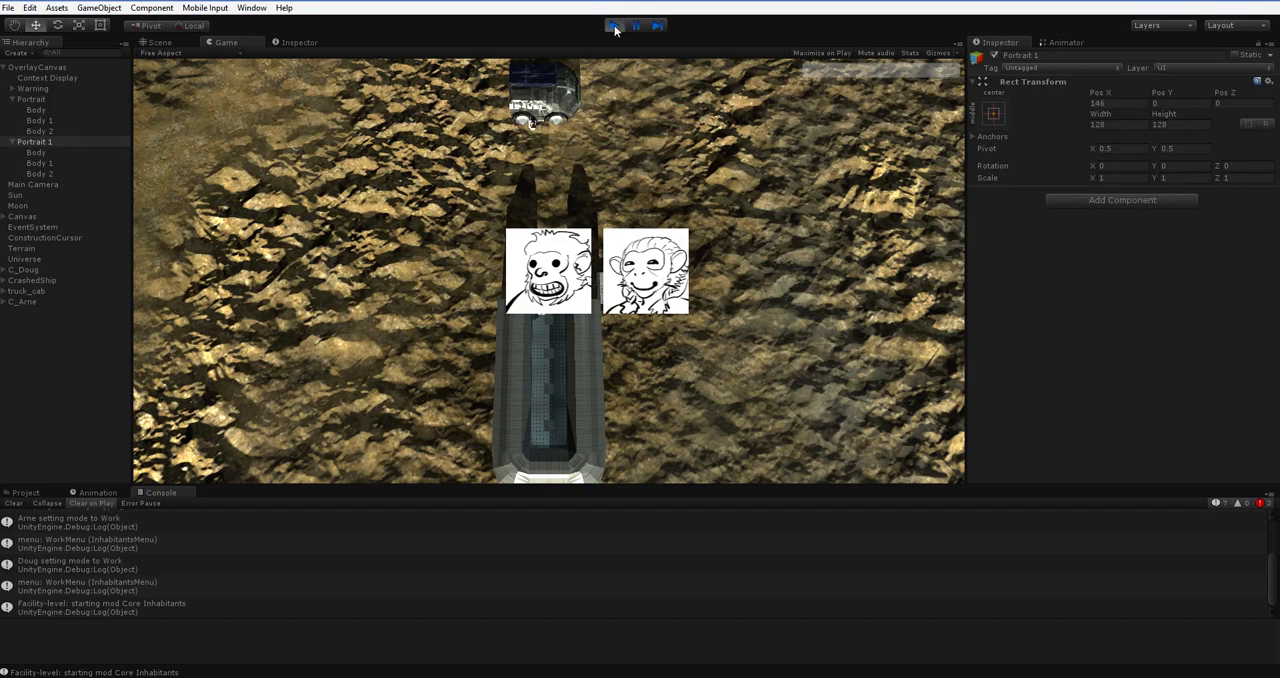
left_click(614, 25)
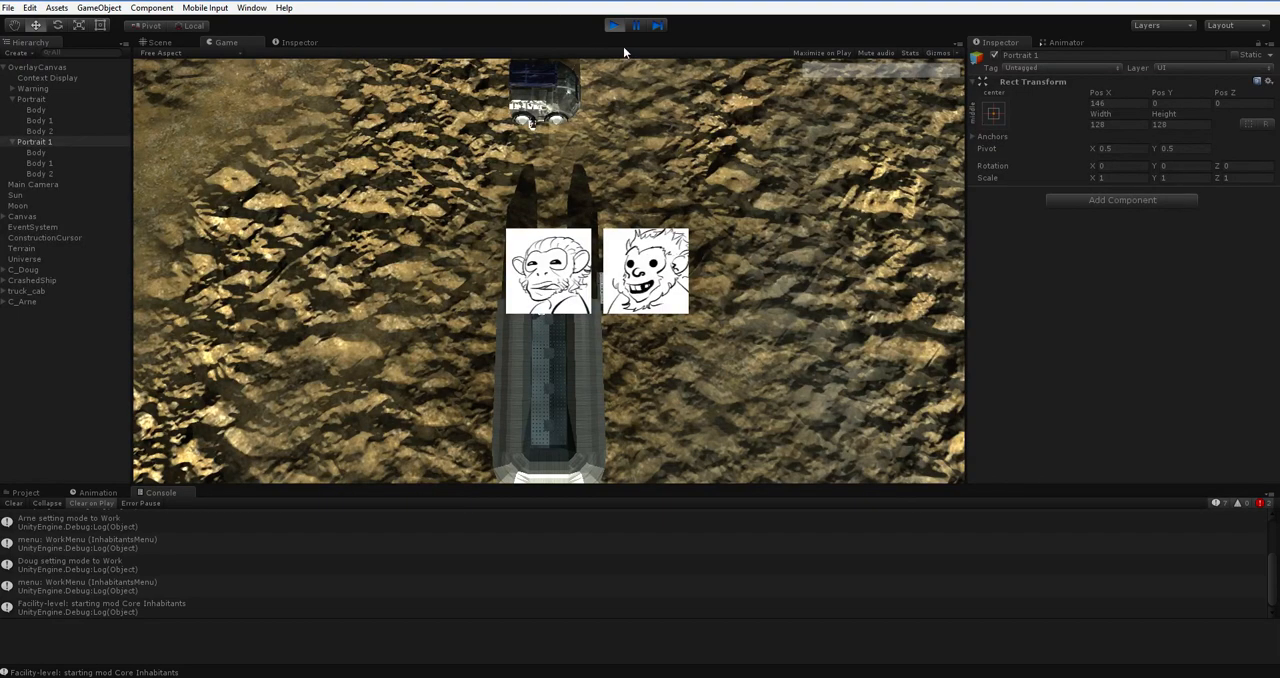
left_click(613, 25)
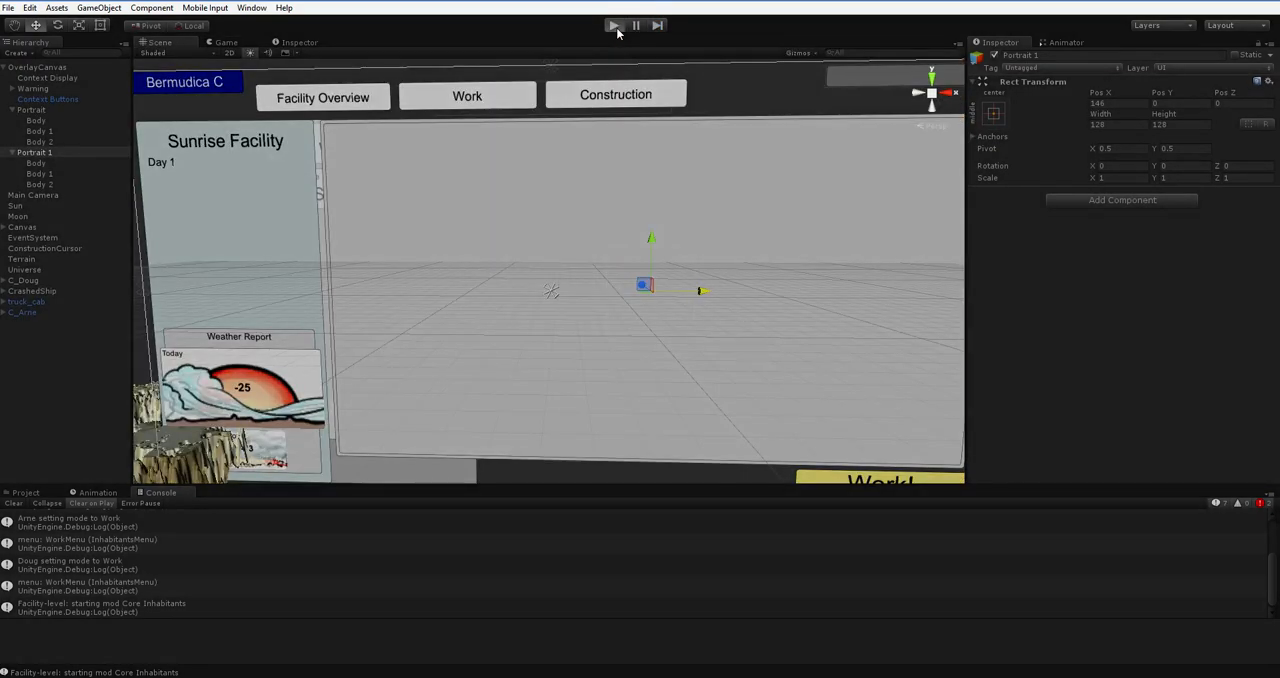
Step: Restart Play mode repeatedly to generate new portrait combinations over the rocky terrain
left_click(612, 25)
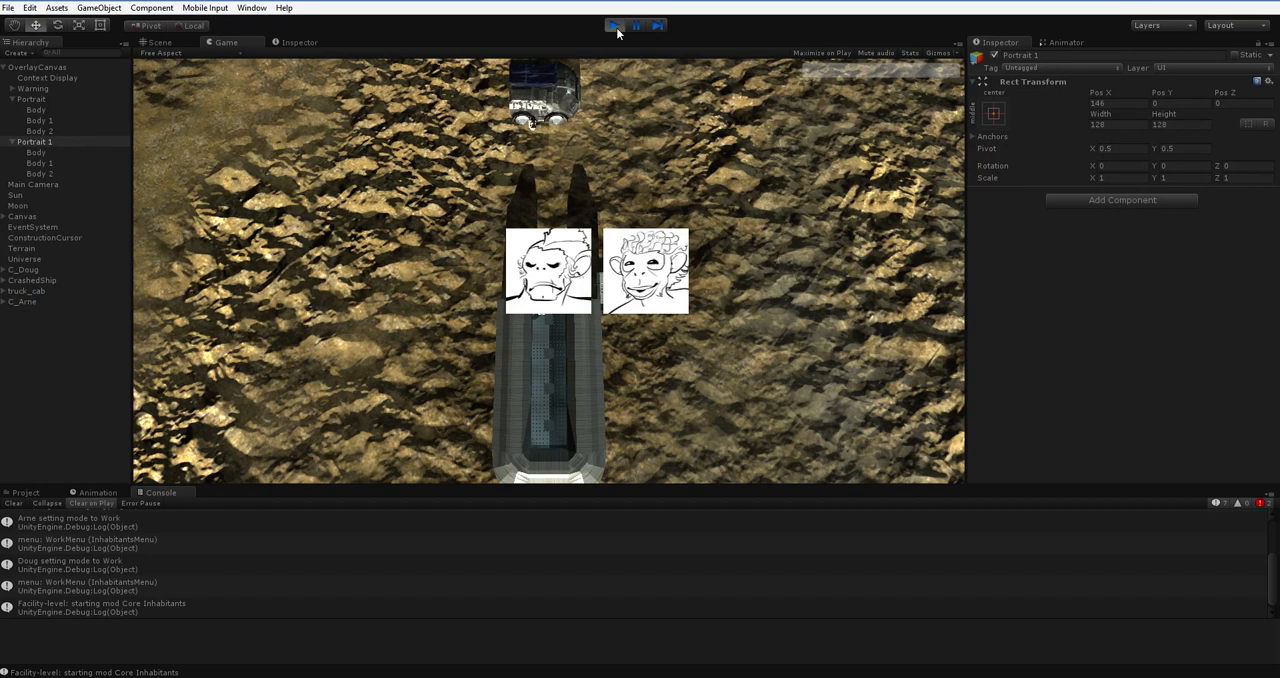
left_click(613, 25)
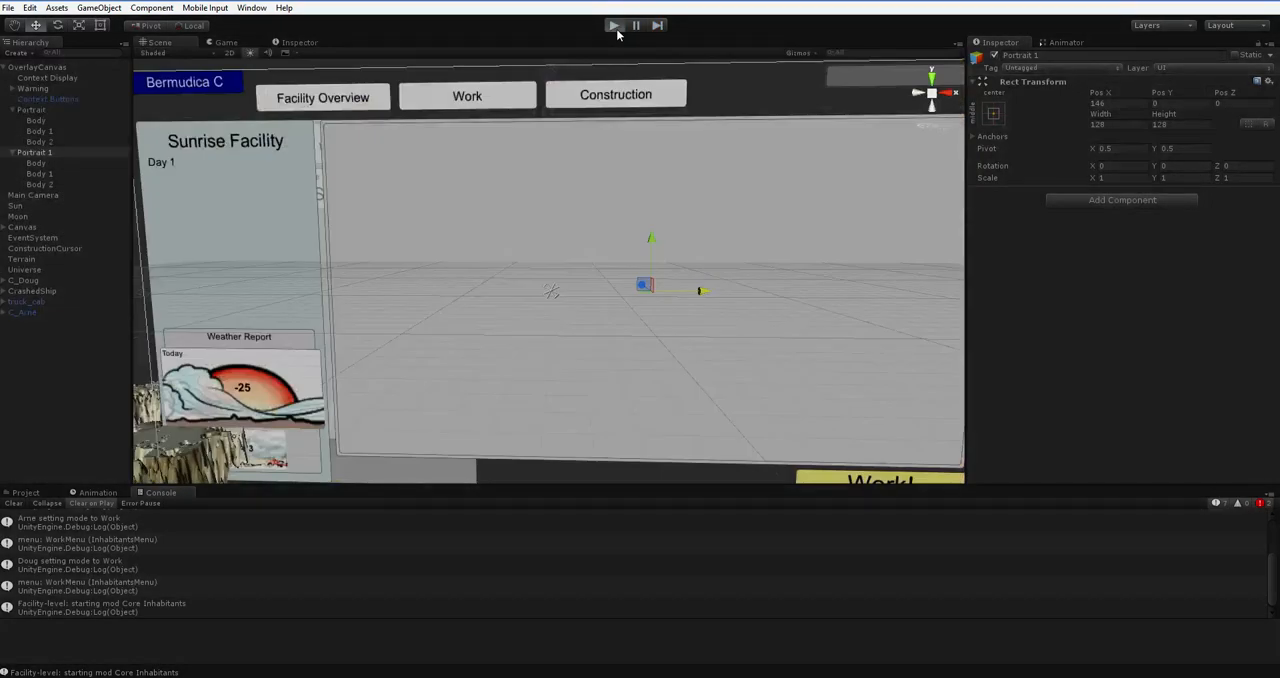
left_click(613, 25)
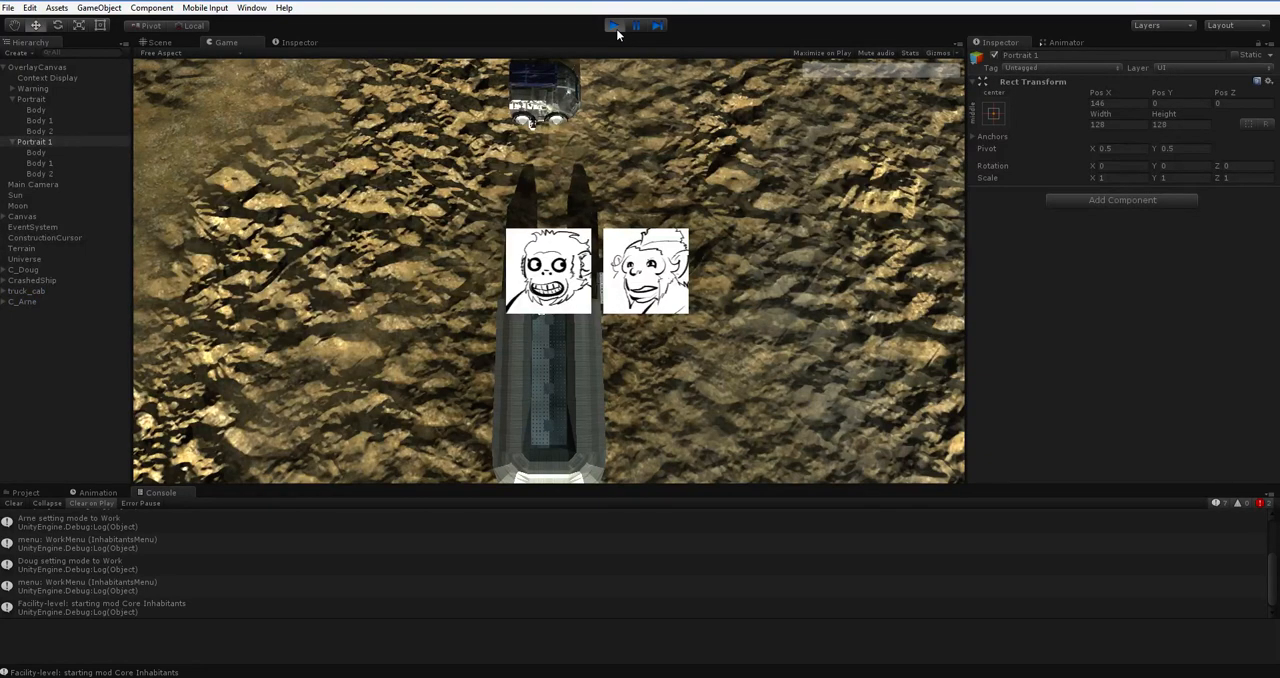
left_click(613, 25)
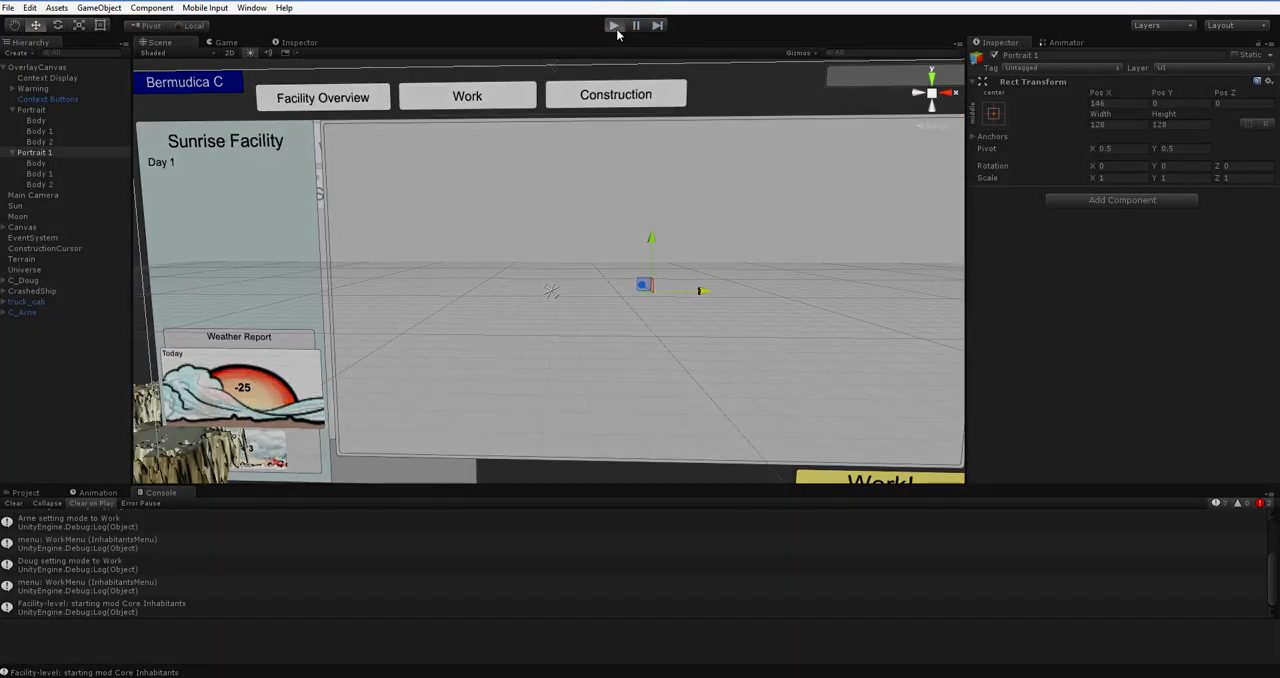
left_click(613, 25)
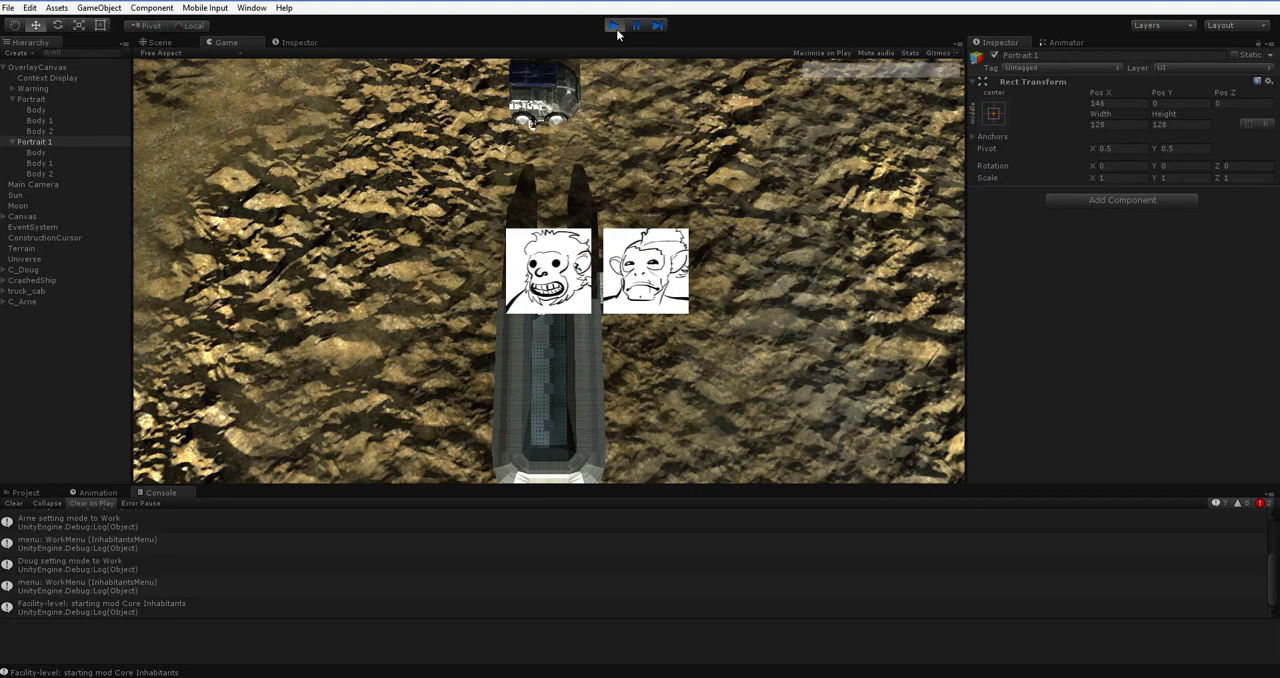
mouse_move(778, 238)
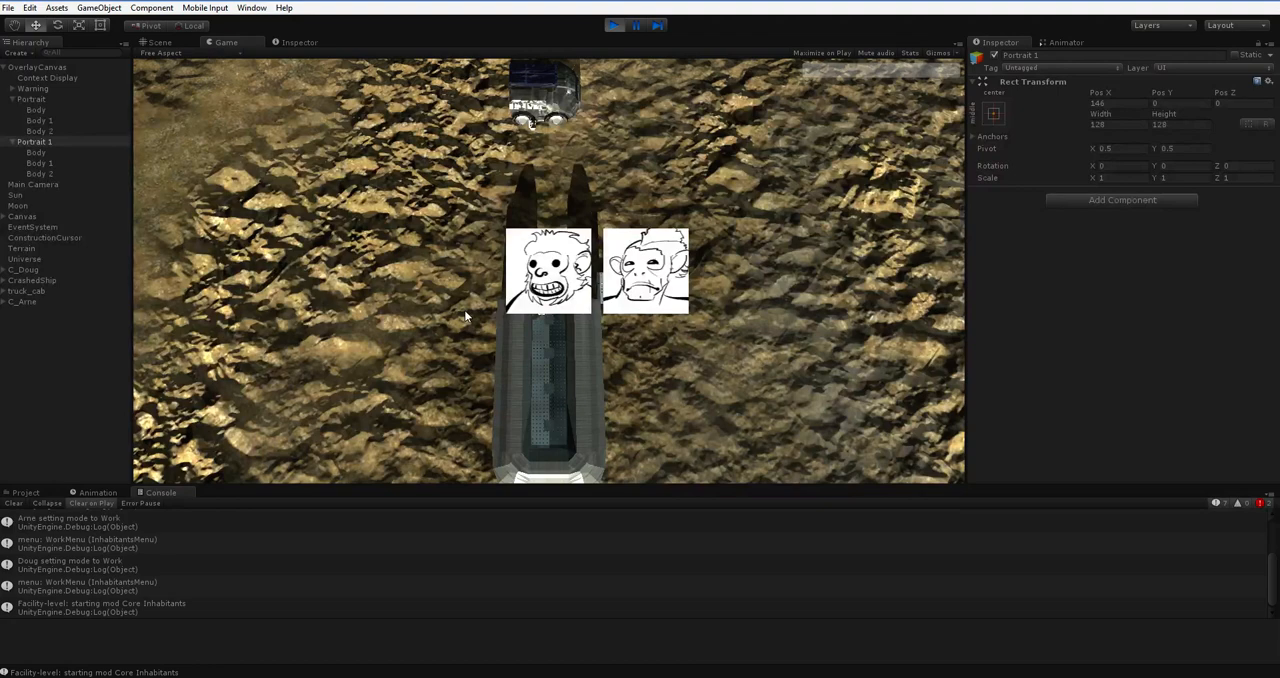
mouse_move(615, 184)
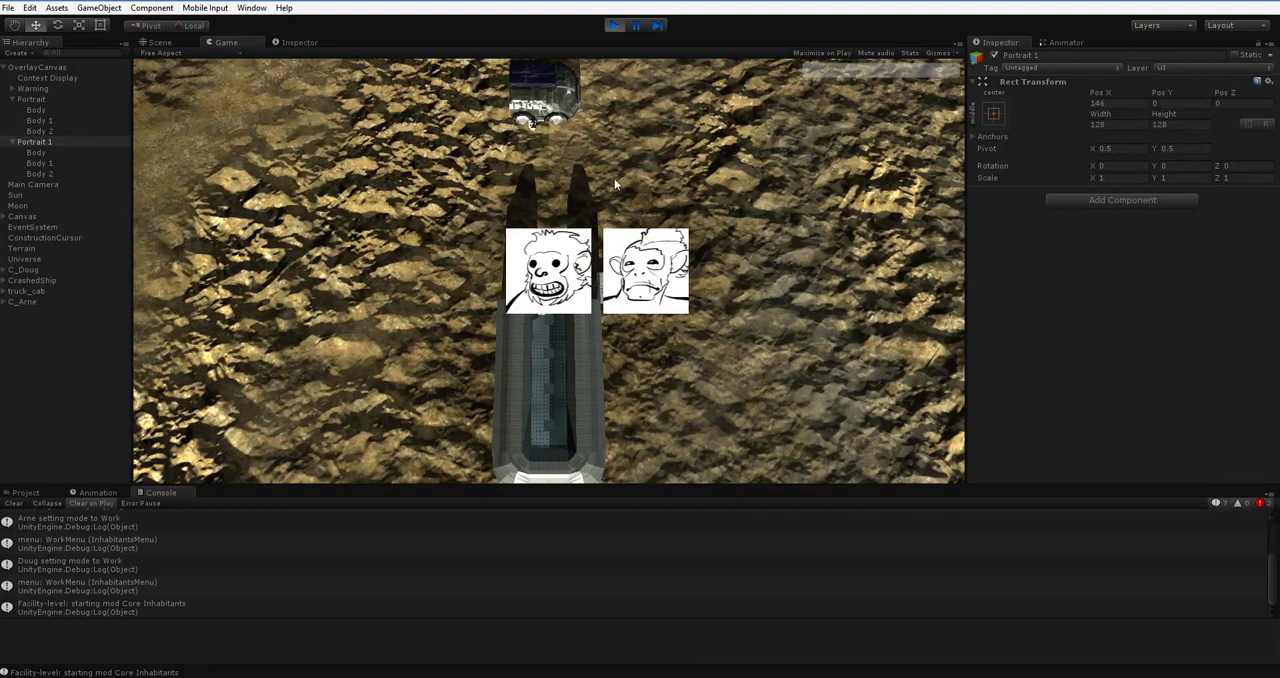